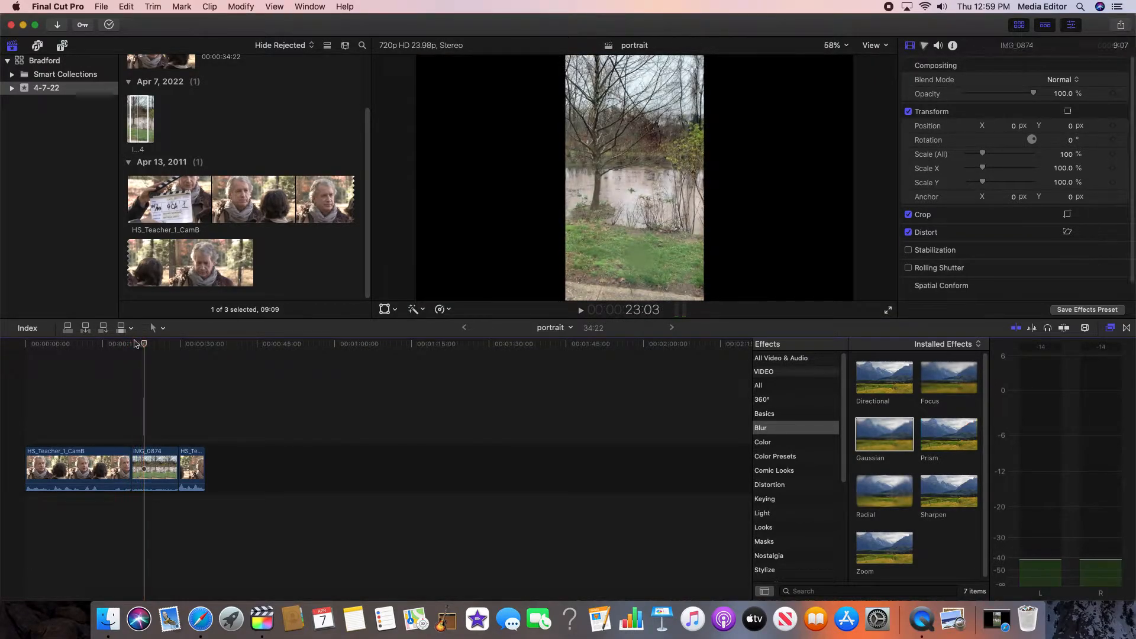
Select the portrait clip IMG_0874 in the timeline between the two interview clips
click(91, 343)
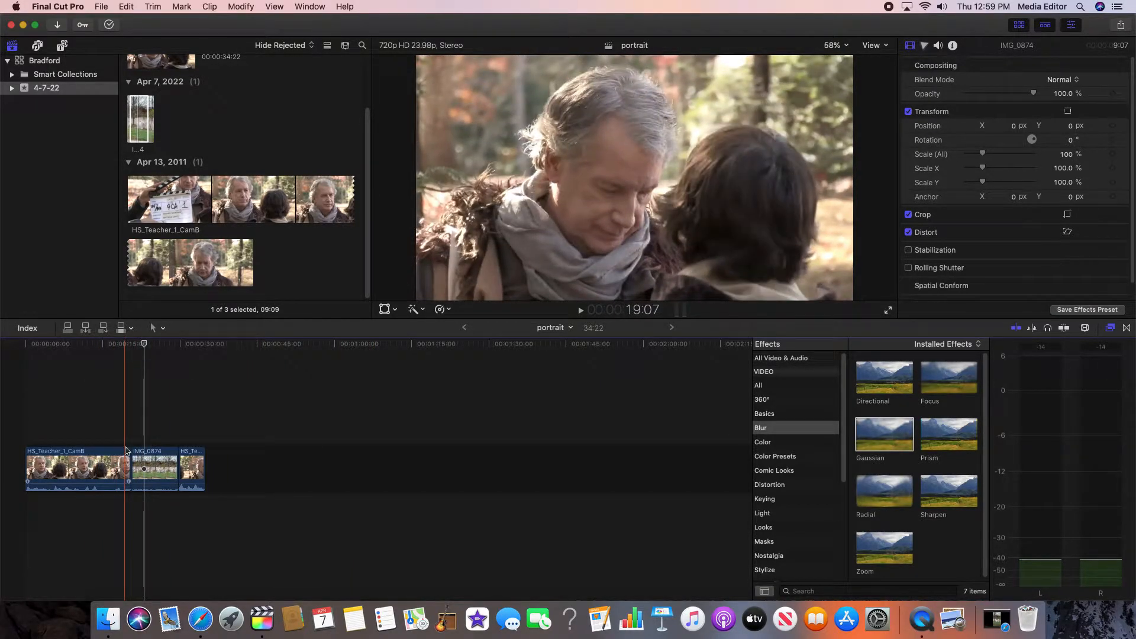
click(154, 469)
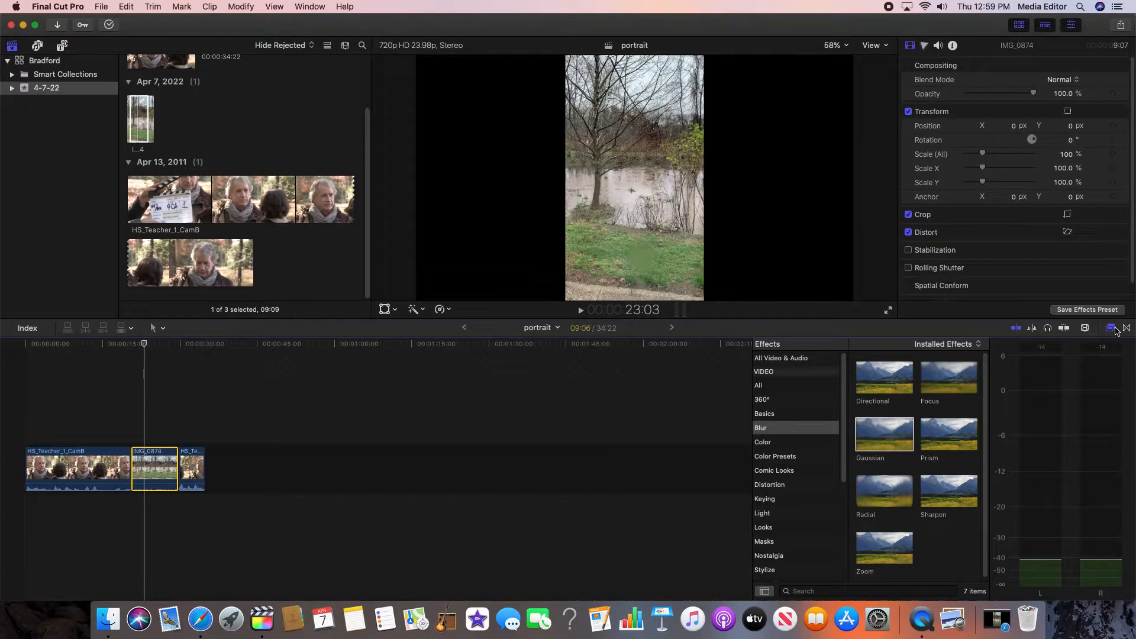
mouse_move(1109, 328)
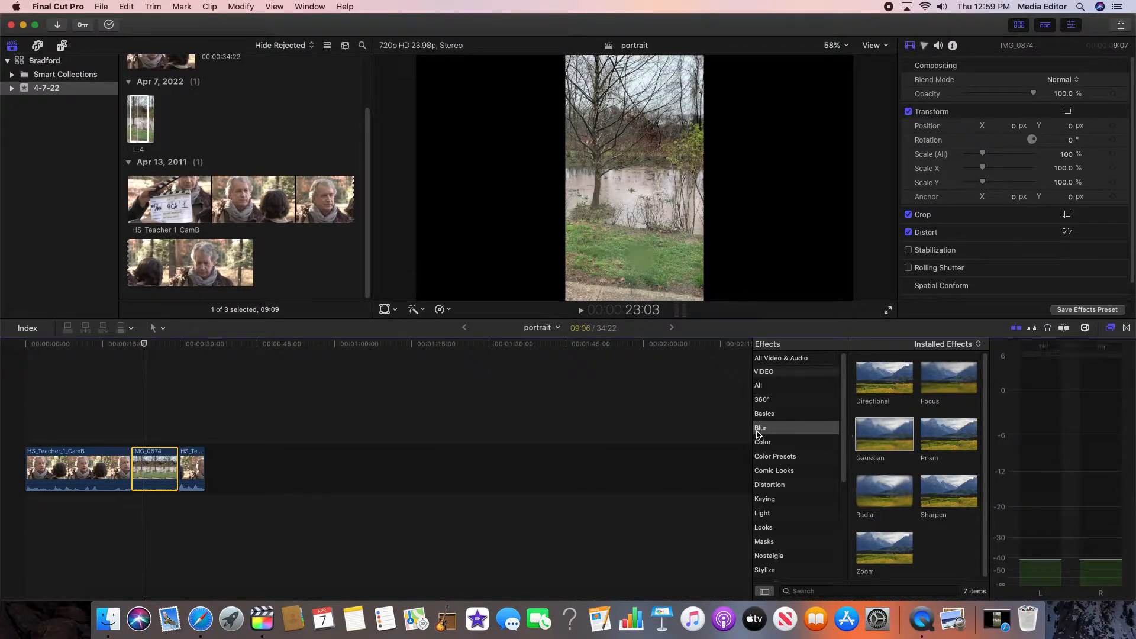
Apply a Gaussian blur to IMG_0874 and reduce its Amount to about 33
click(761, 427)
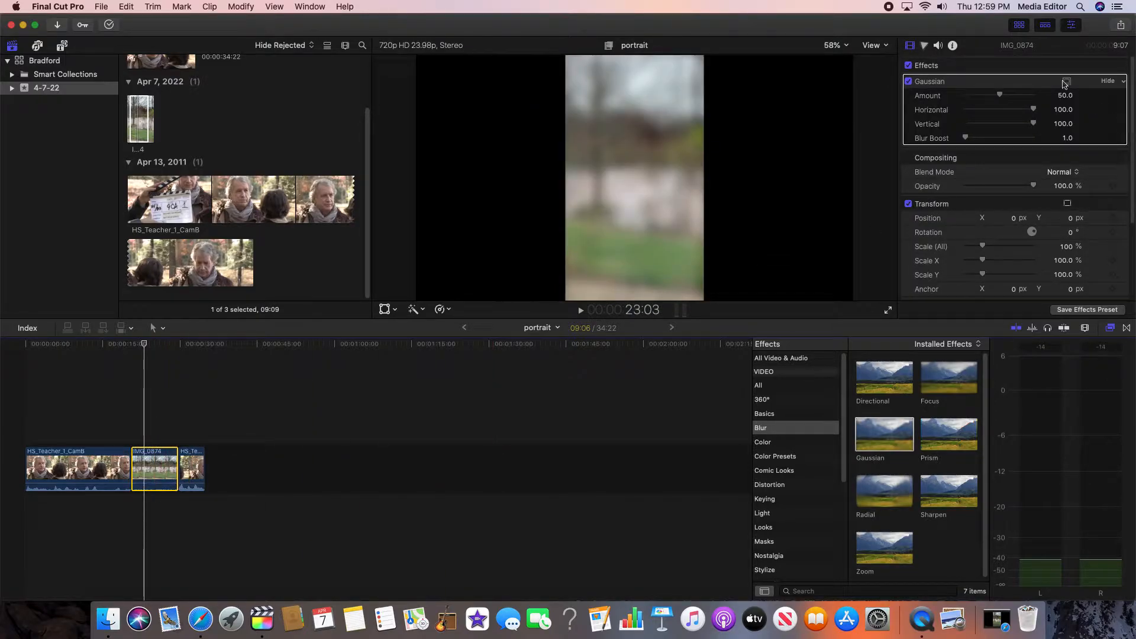
drag(999, 95, 997, 95)
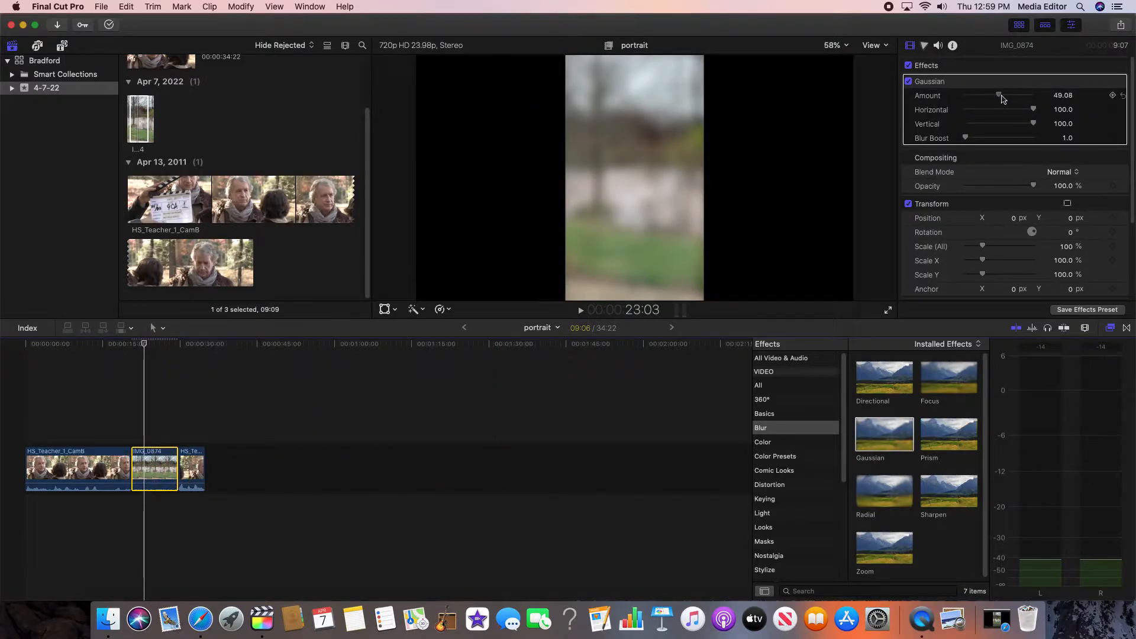
drag(999, 94, 989, 94)
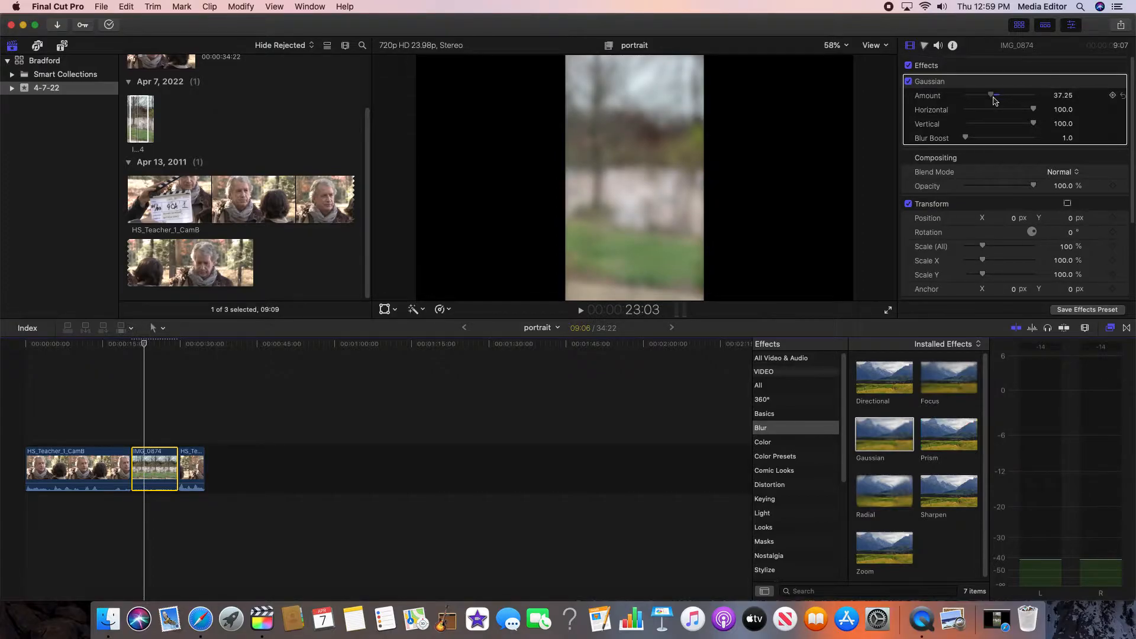
drag(996, 94, 992, 95)
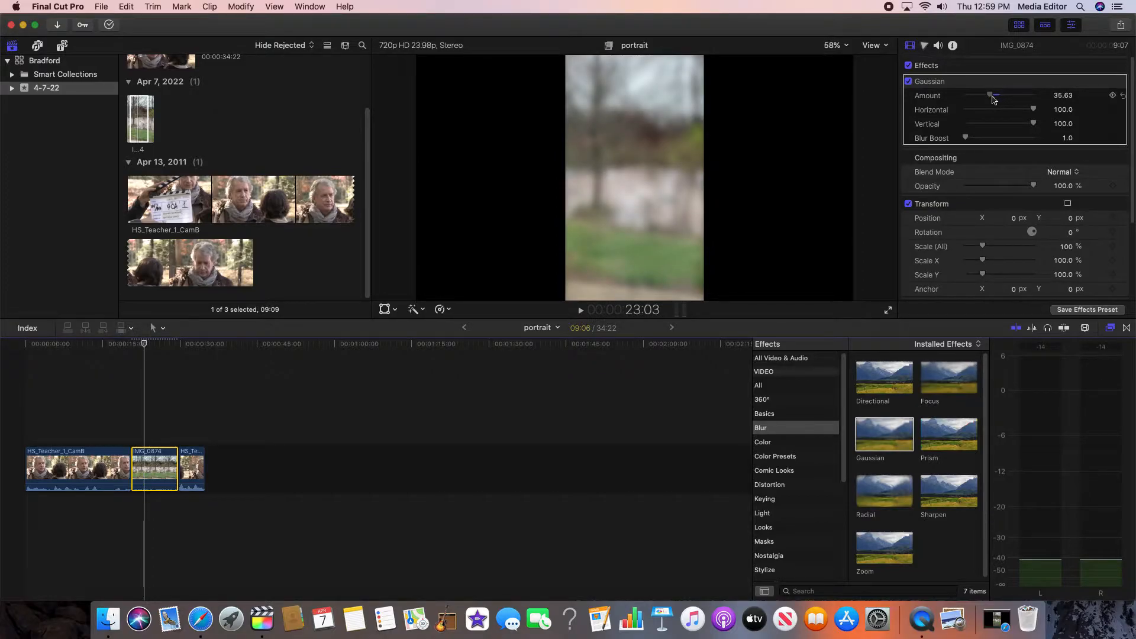
drag(996, 96, 989, 96)
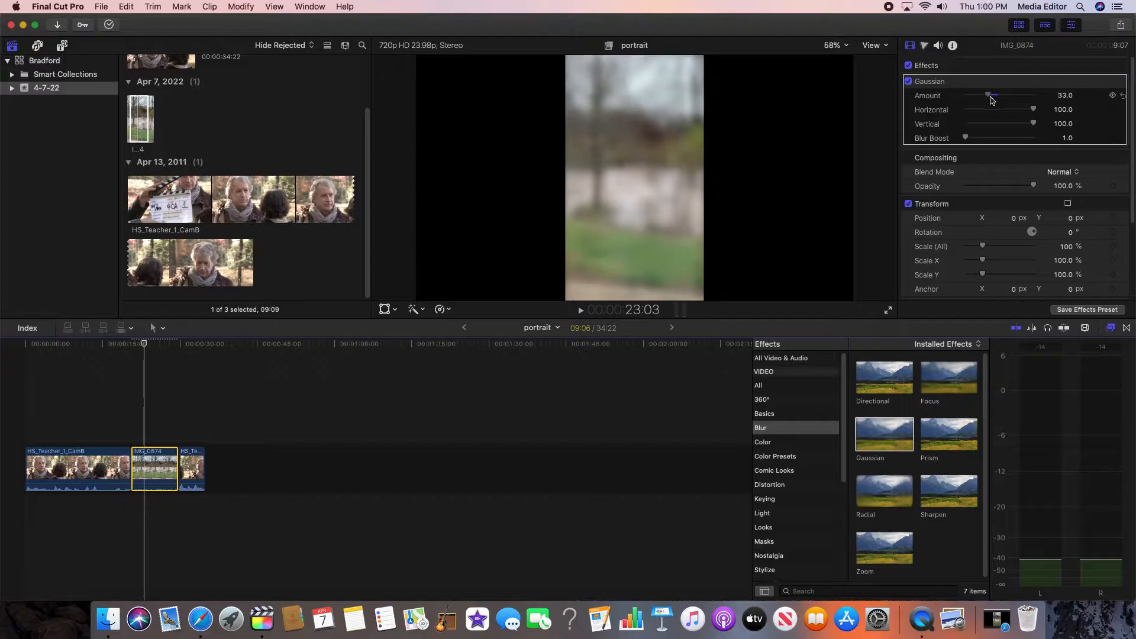
drag(993, 94, 987, 95)
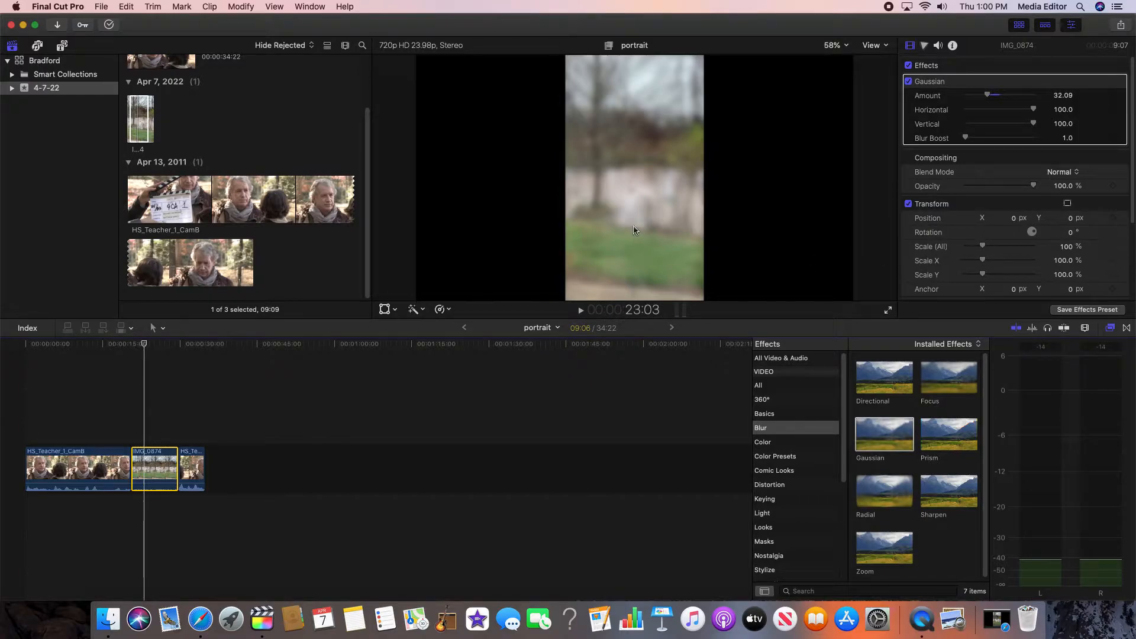
mouse_move(840, 199)
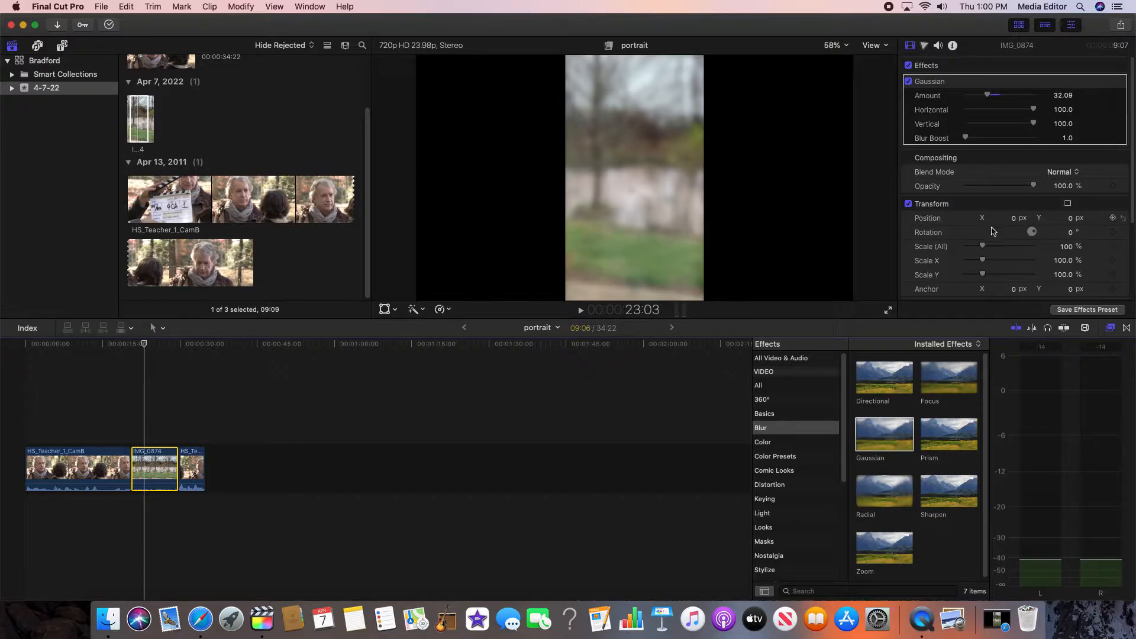
mouse_move(989, 246)
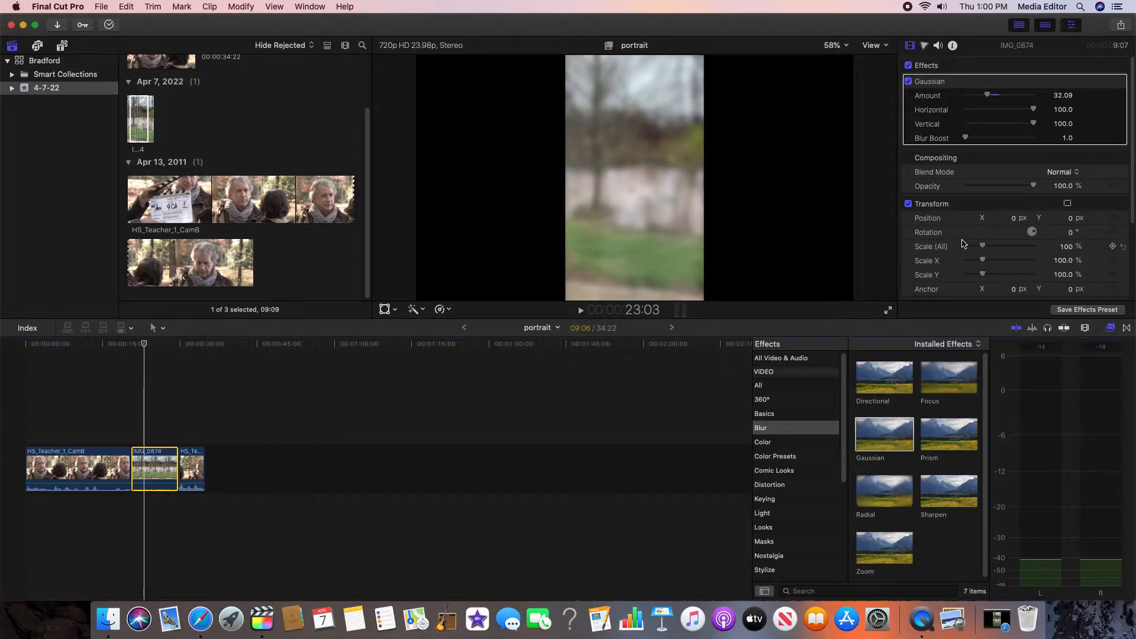
mouse_move(984, 247)
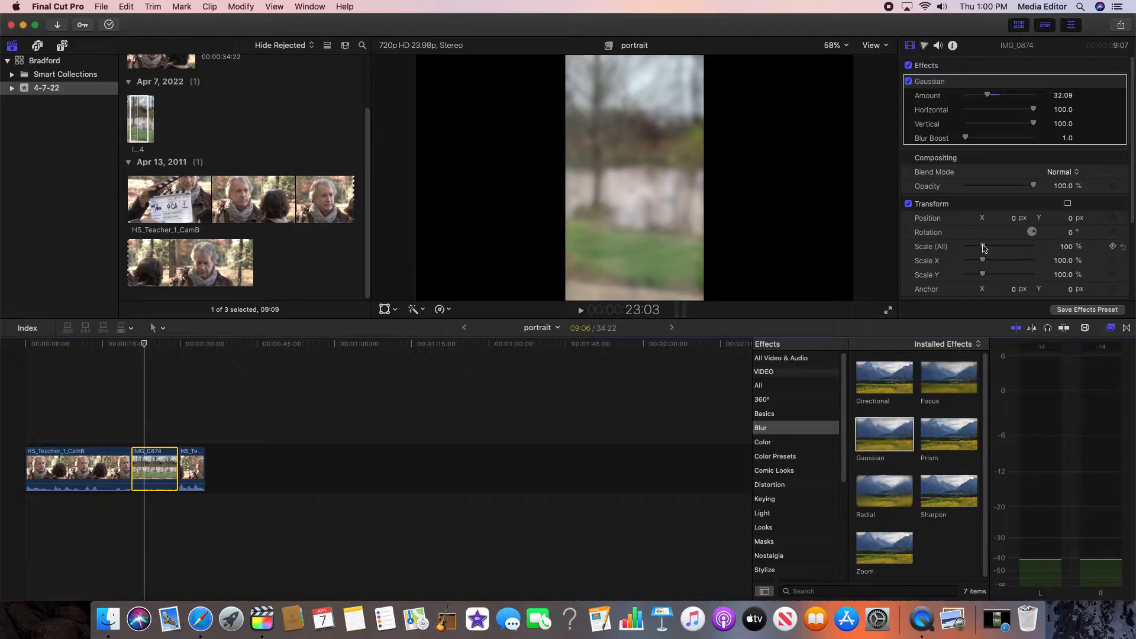
Raise the blurred clip's Transform Scale (All) to about 323% so it spans the frame width
drag(983, 246, 987, 247)
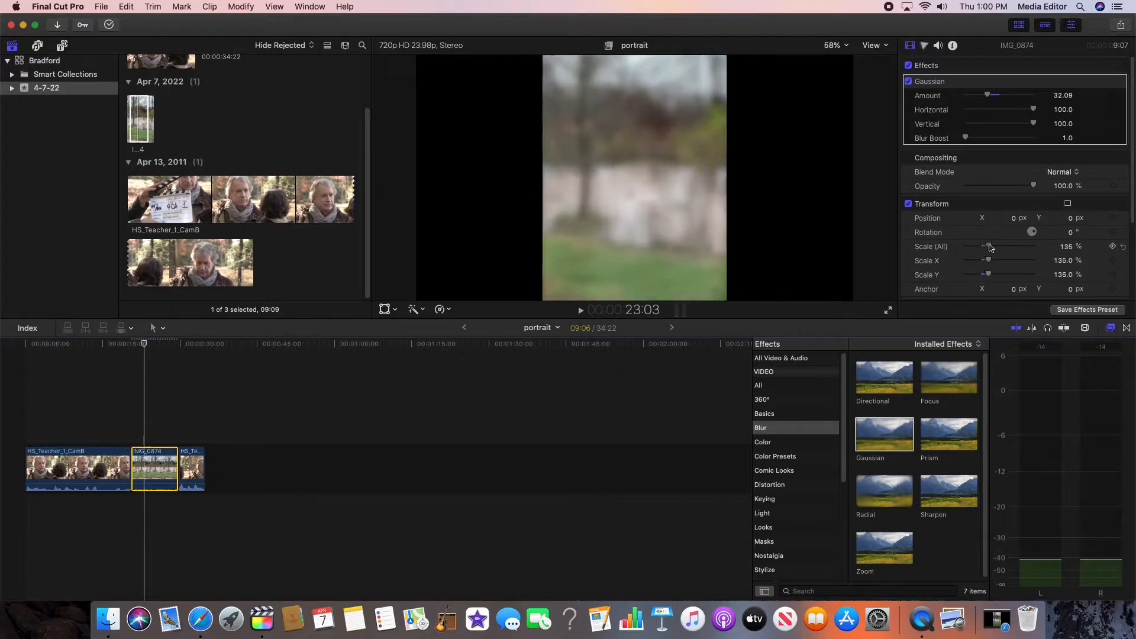
drag(987, 246, 999, 246)
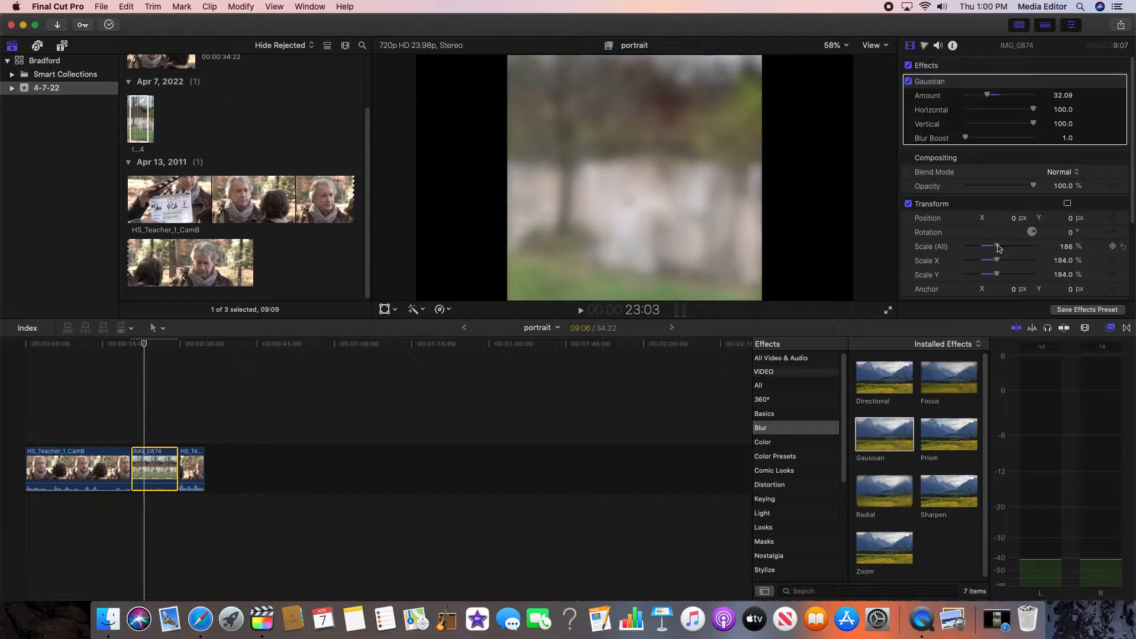
drag(987, 247, 1010, 246)
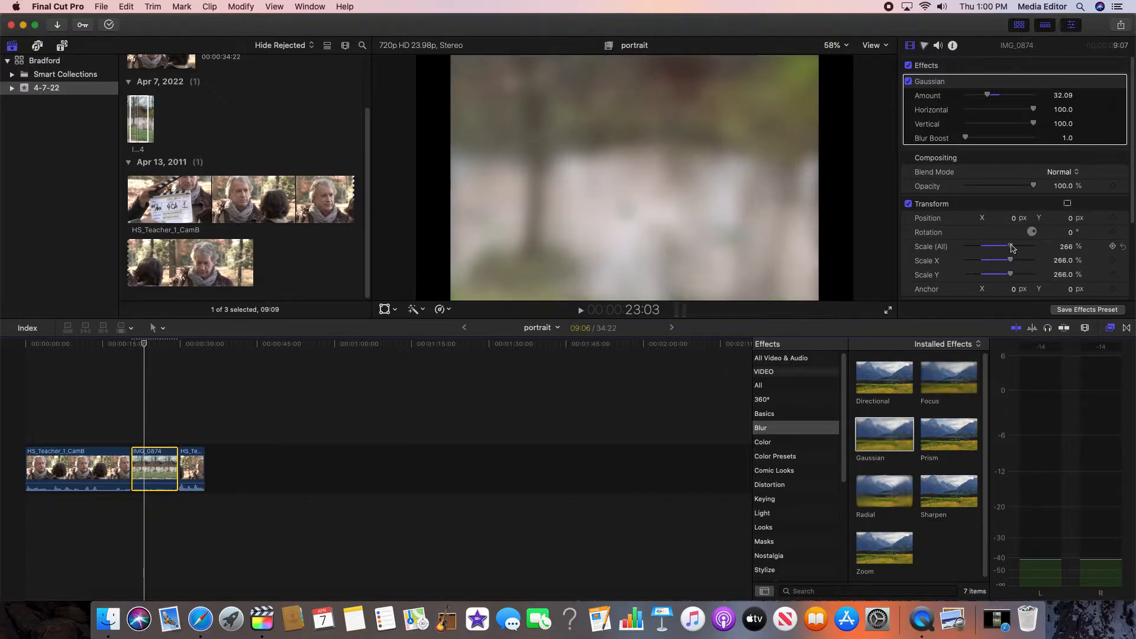
drag(1009, 246, 1012, 246)
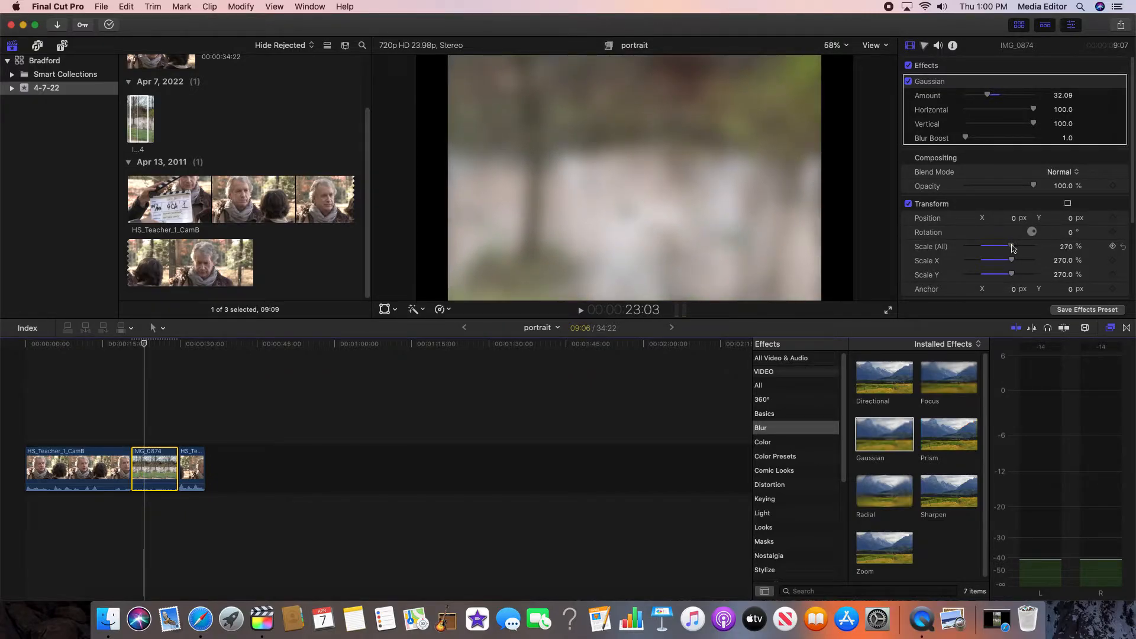
drag(1012, 246, 1018, 246)
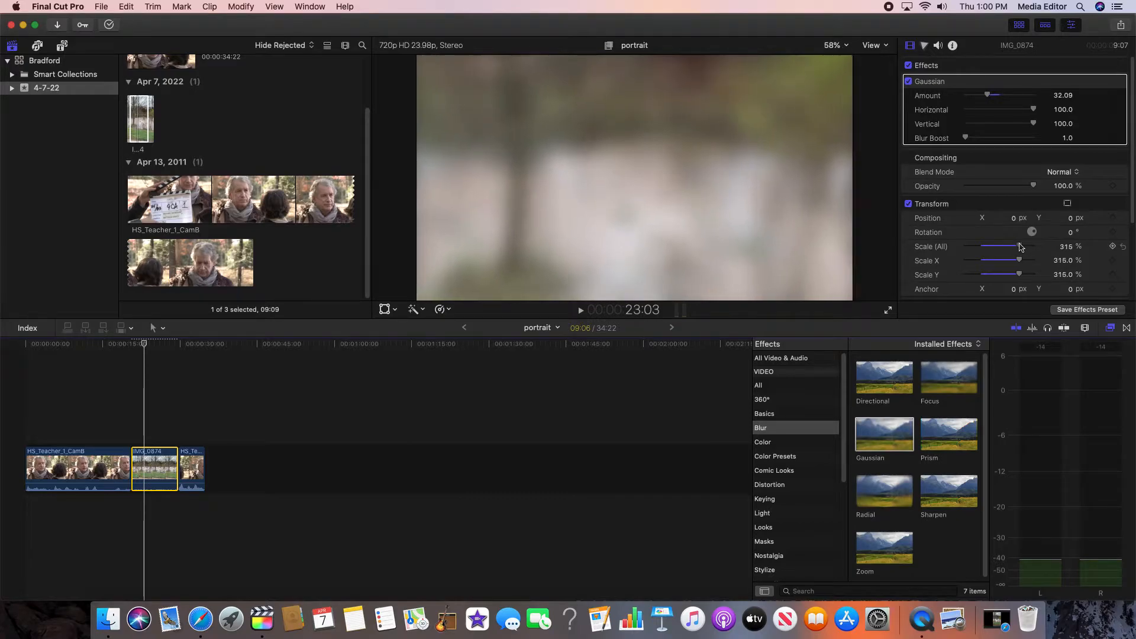
drag(1021, 247, 1016, 246)
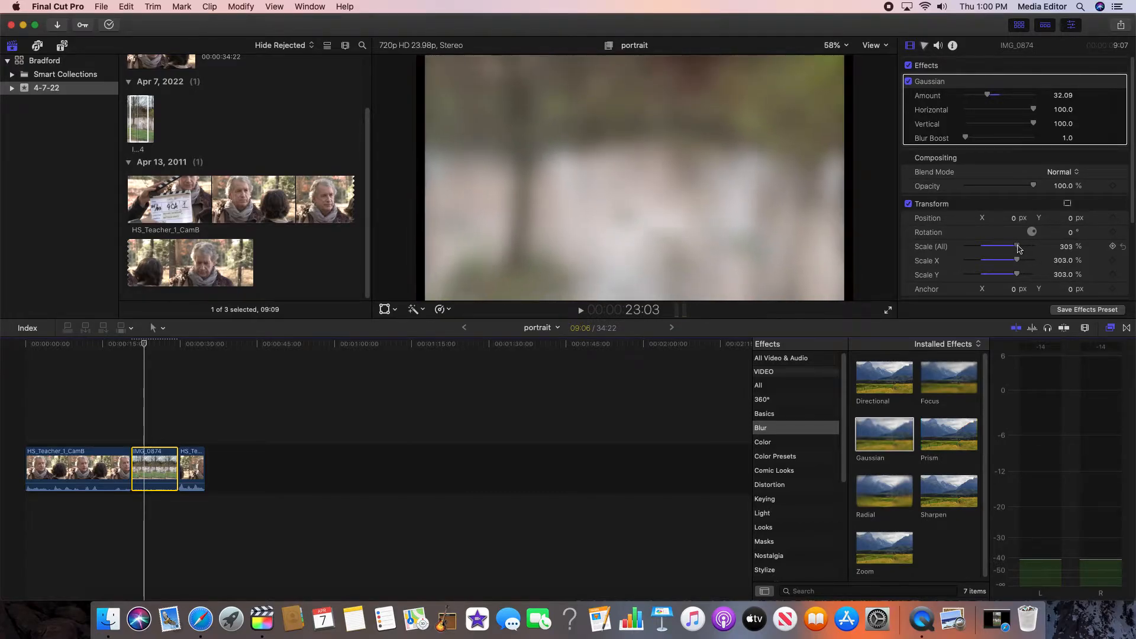
drag(1017, 246, 1021, 246)
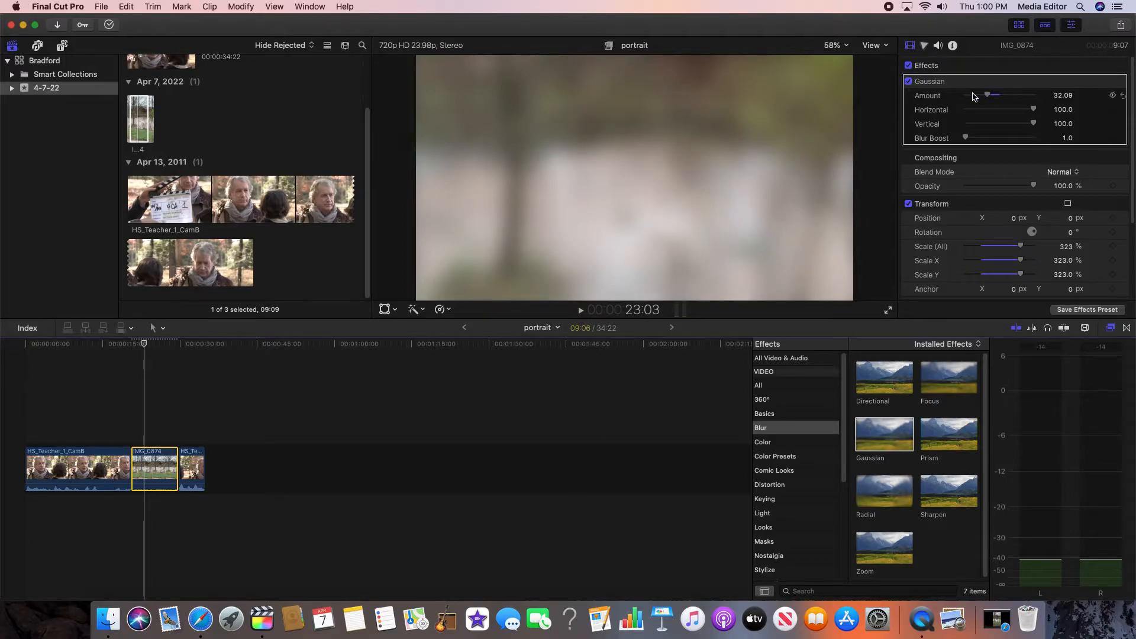
Ease the Gaussian blur Amount down from about 32 to about 24
drag(990, 95, 983, 95)
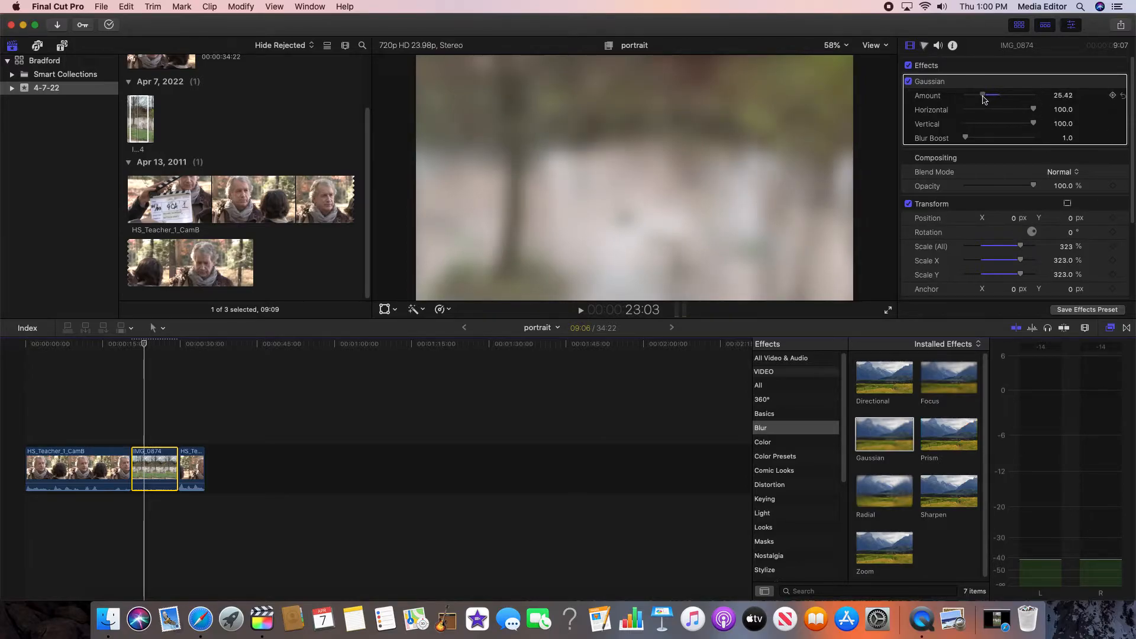
drag(983, 95, 980, 95)
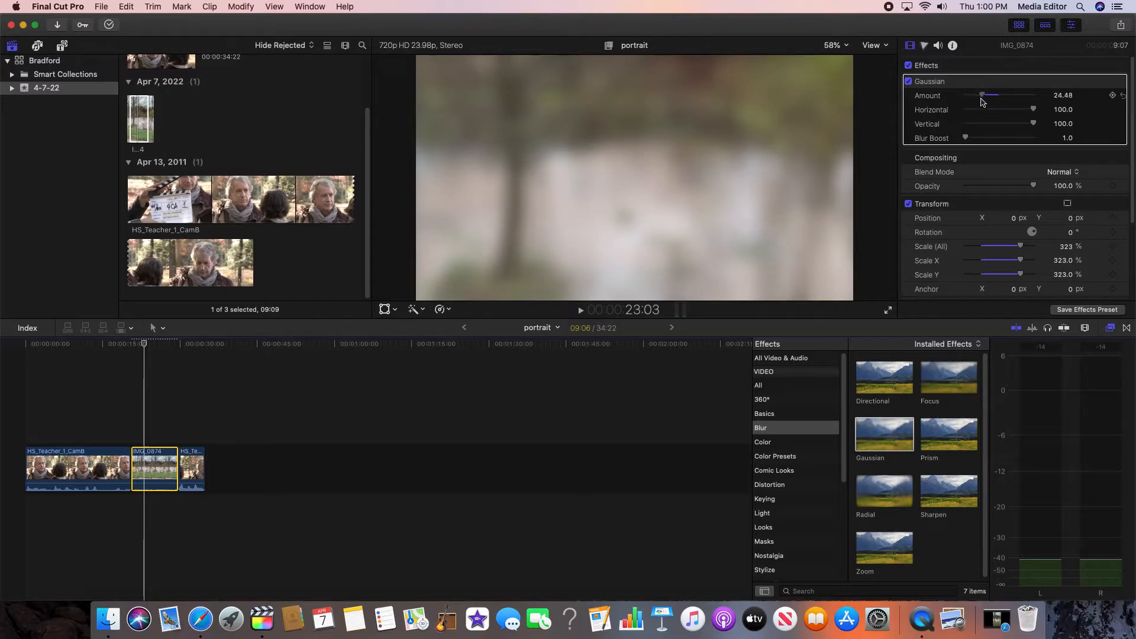
drag(982, 94, 974, 95)
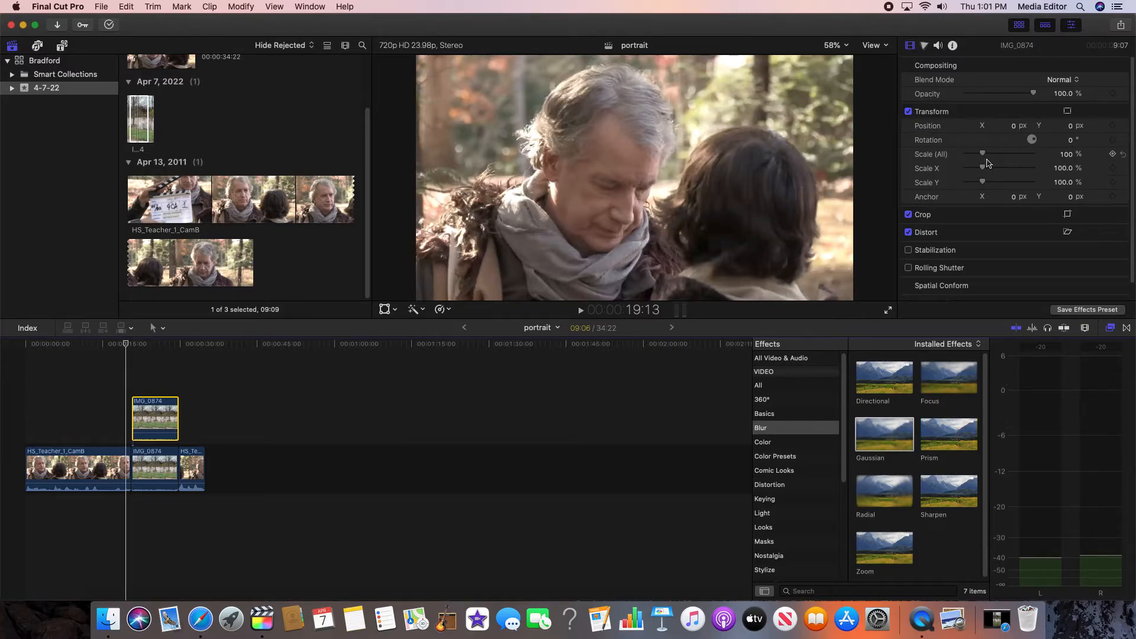
mouse_move(986, 164)
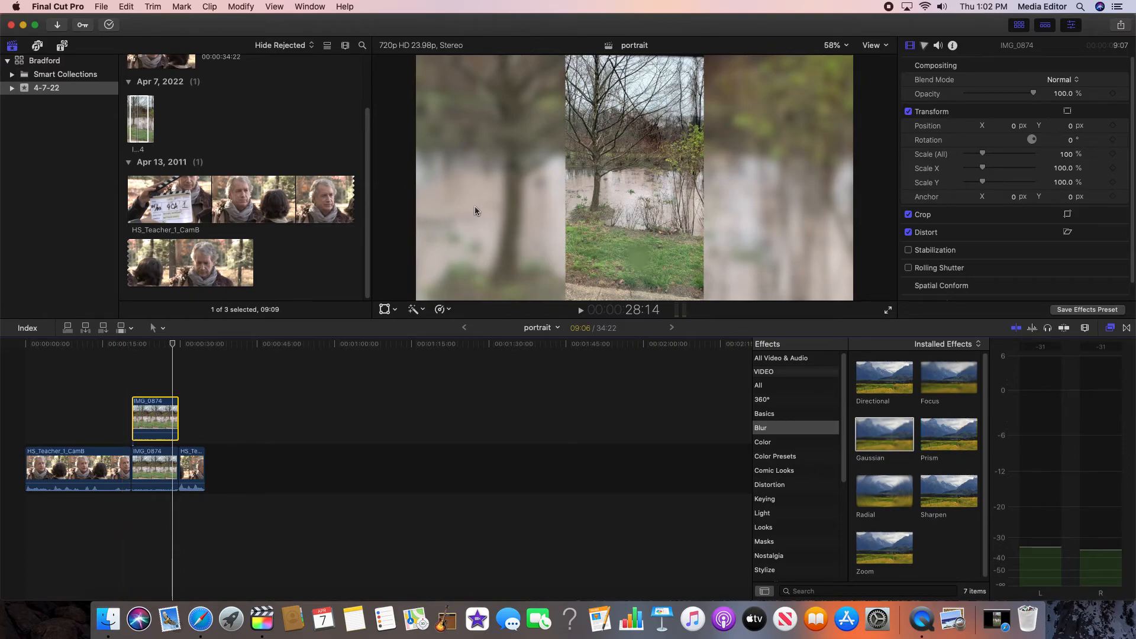
mouse_move(708, 313)
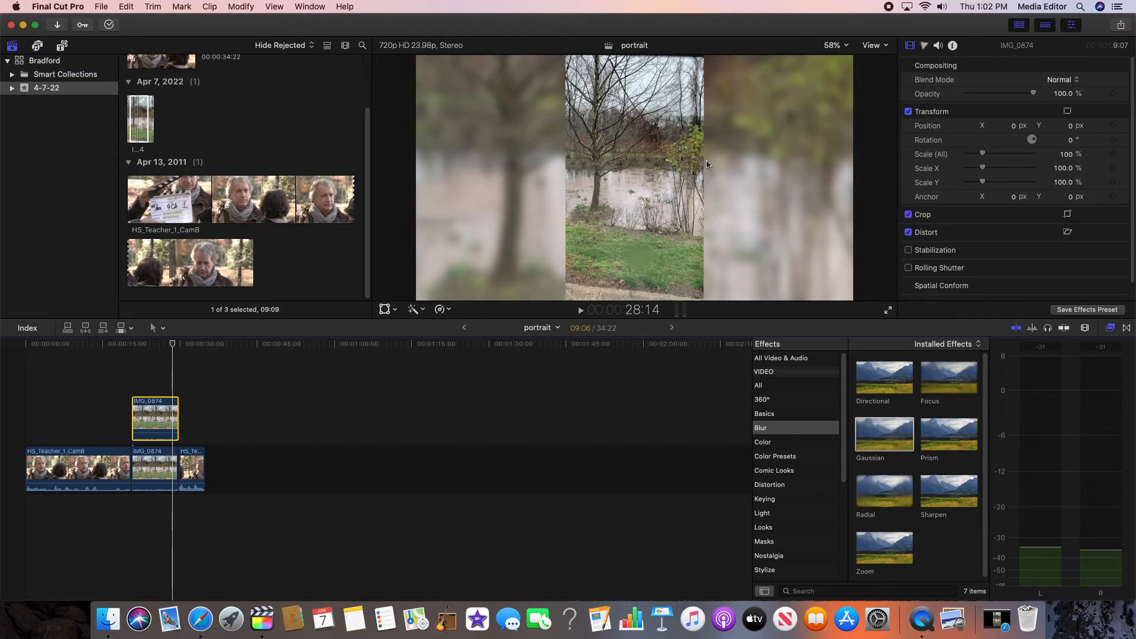
mouse_move(567, 168)
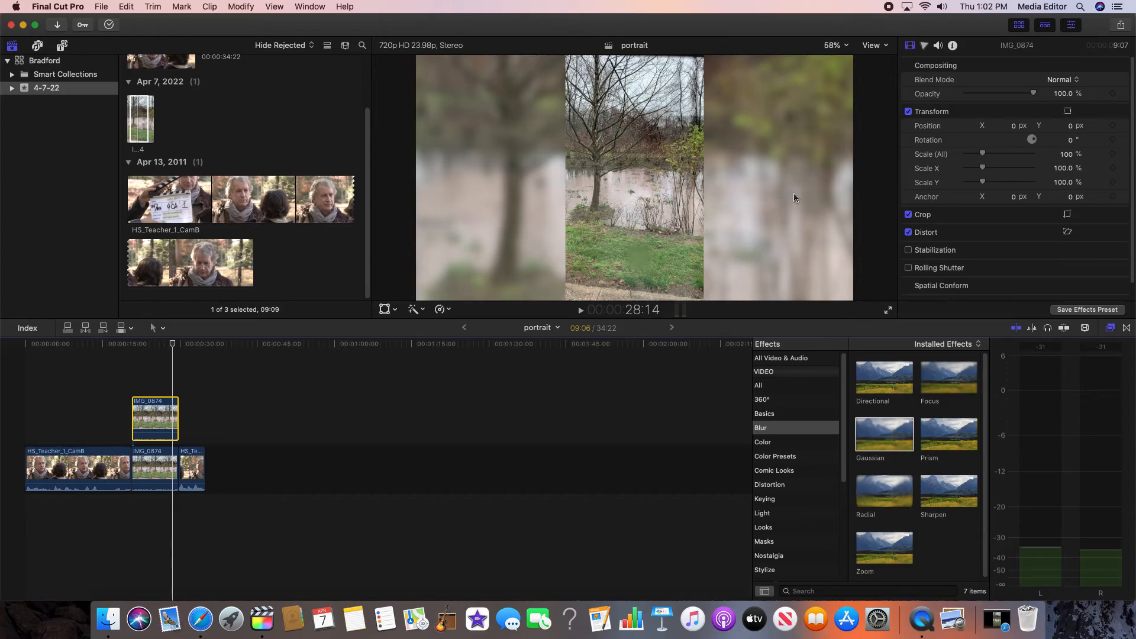
mouse_move(791, 204)
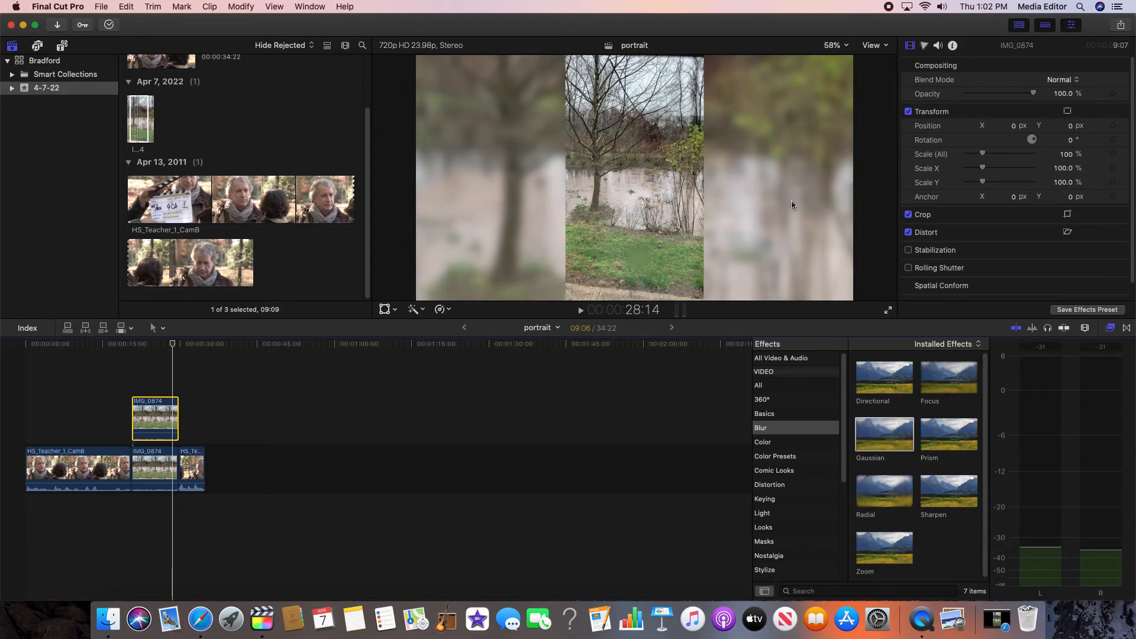
mouse_move(767, 219)
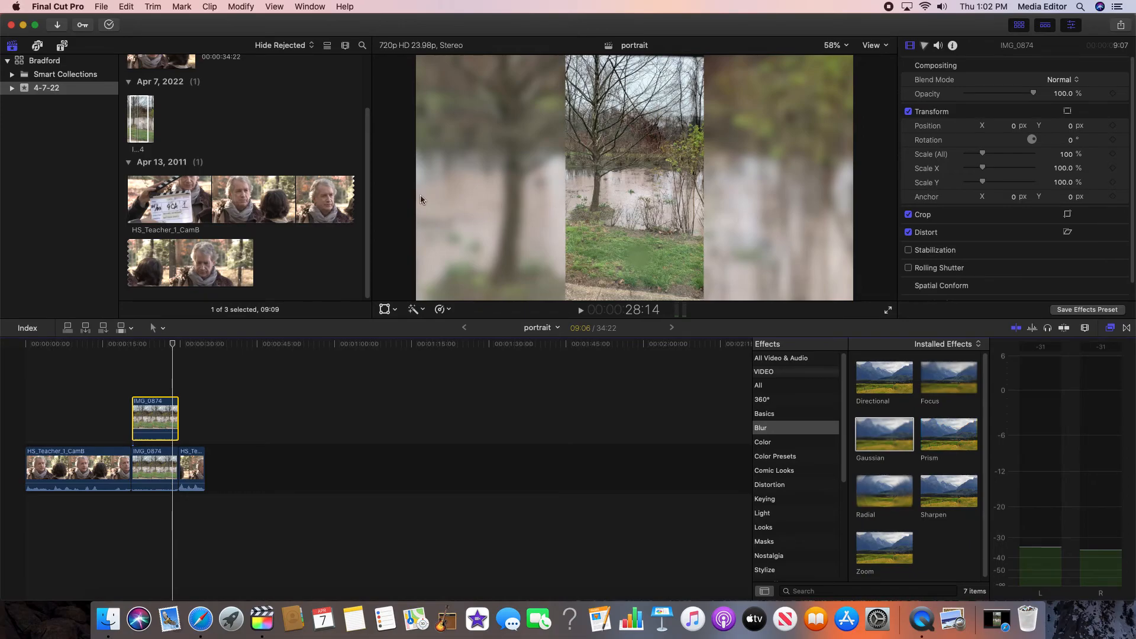
mouse_move(563, 205)
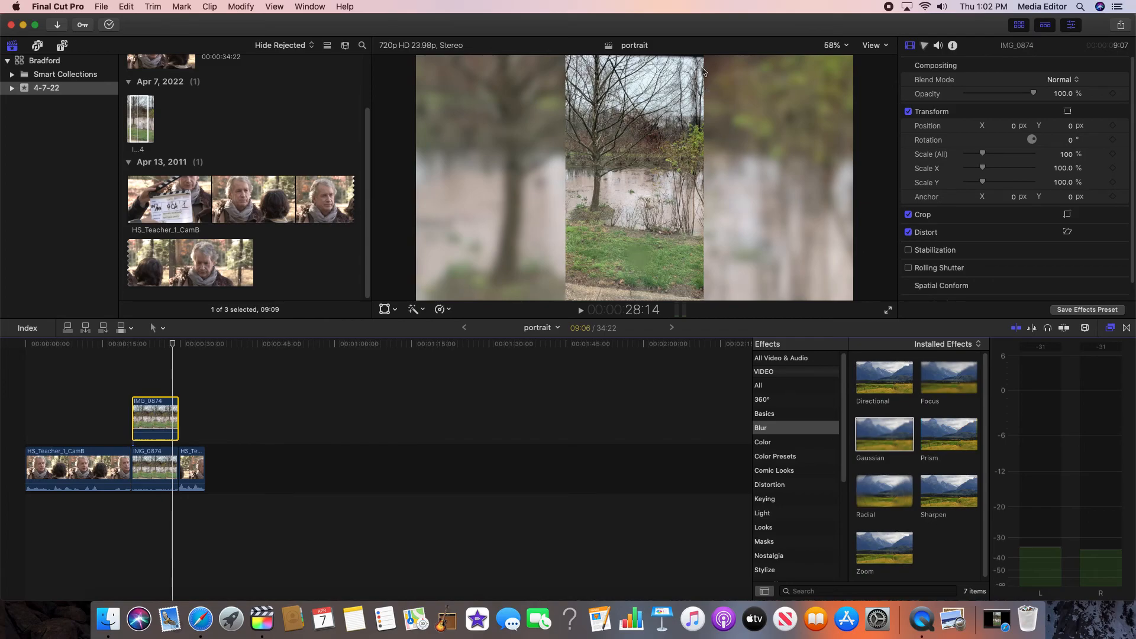
mouse_move(774, 222)
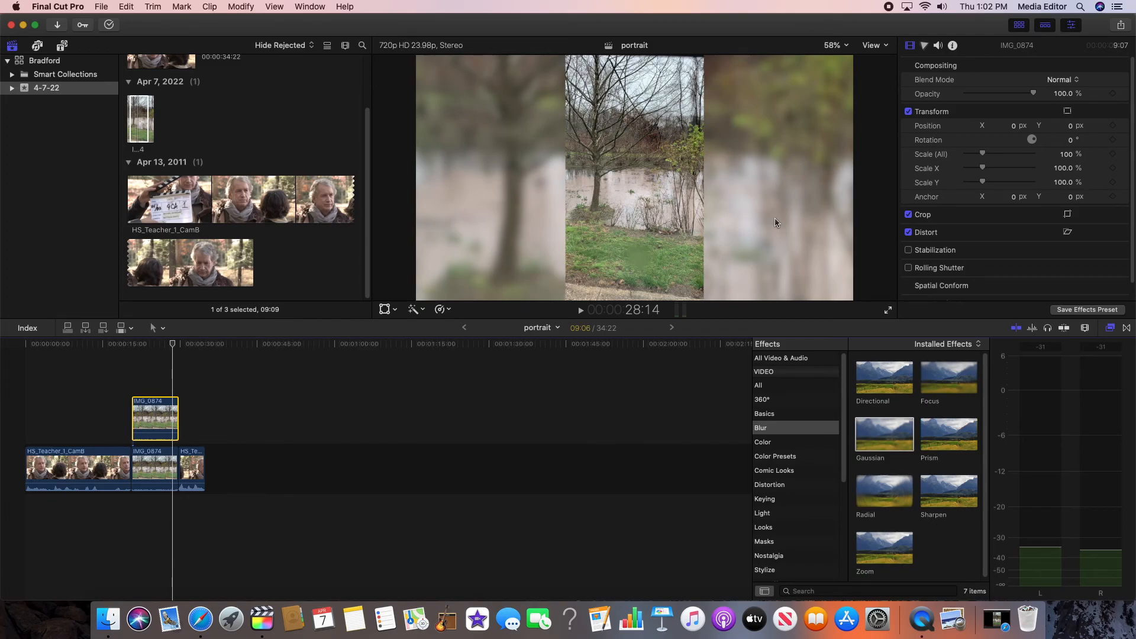
mouse_move(450, 272)
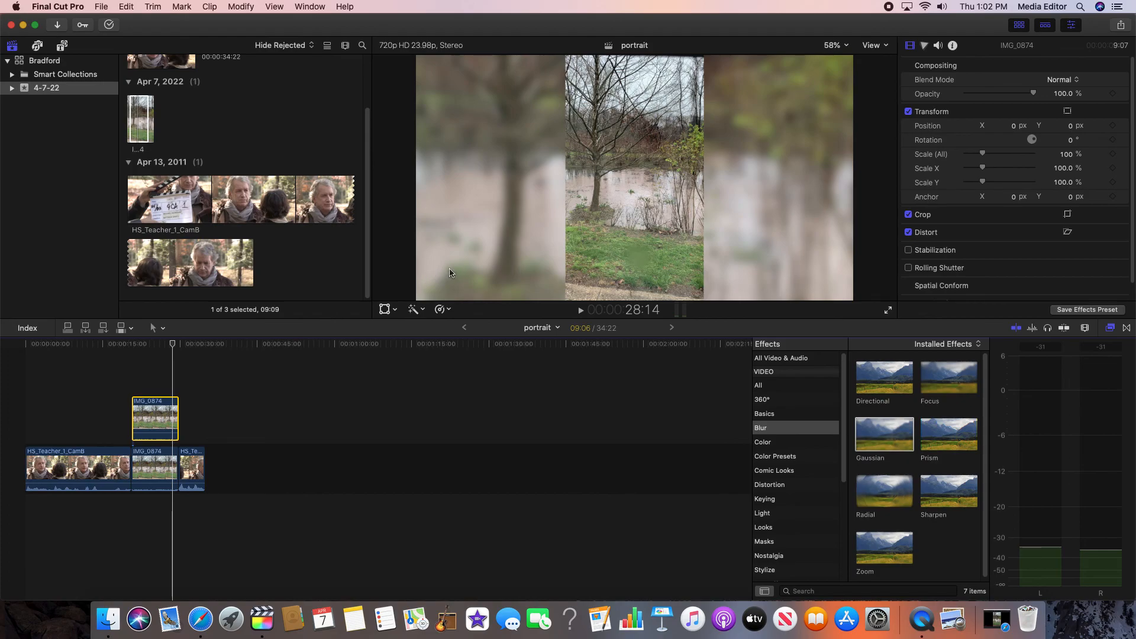
mouse_move(576, 220)
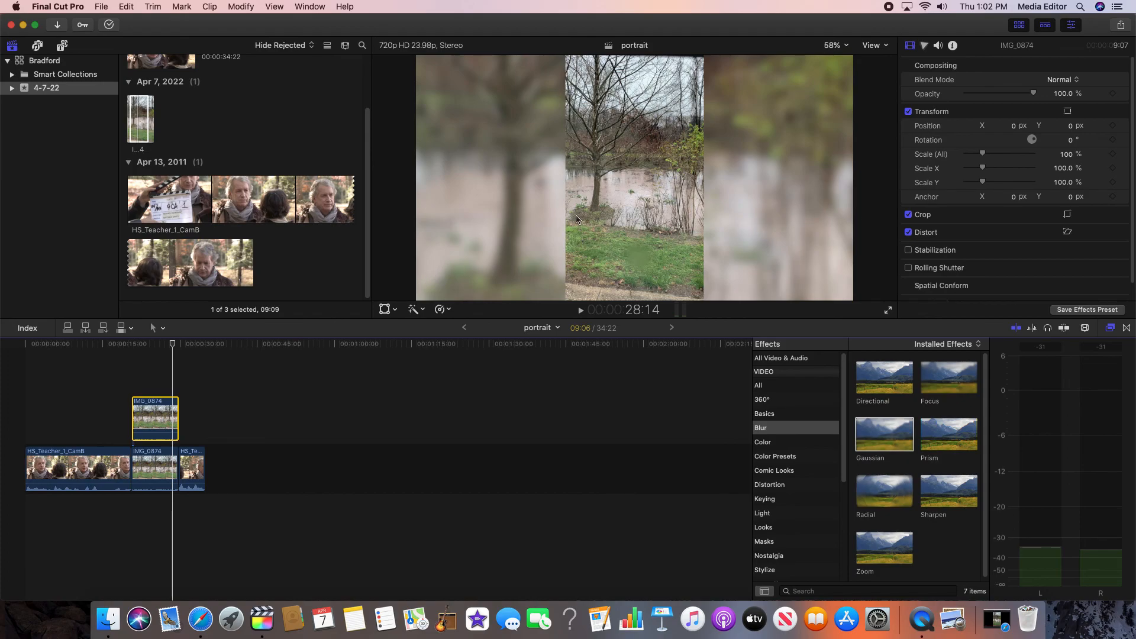